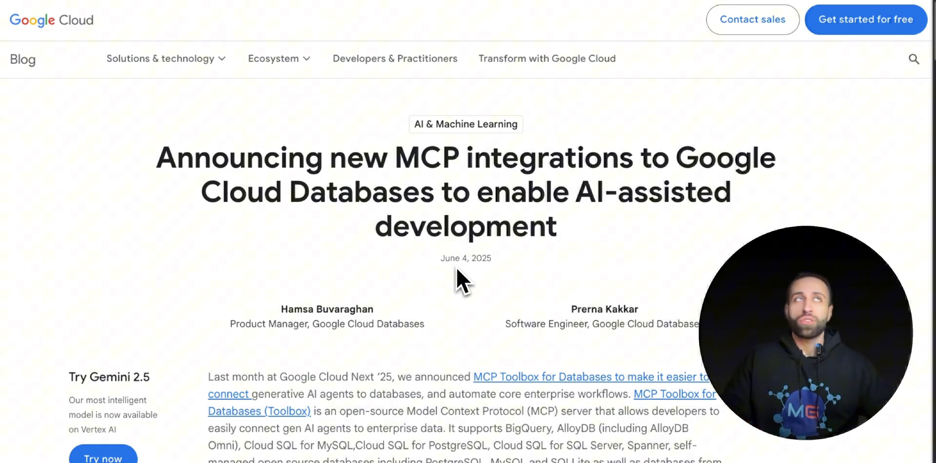
# - Open the 'BigQuery using MCP' guide from the Connect from your IDE page
pyautogui.scroll(-3)
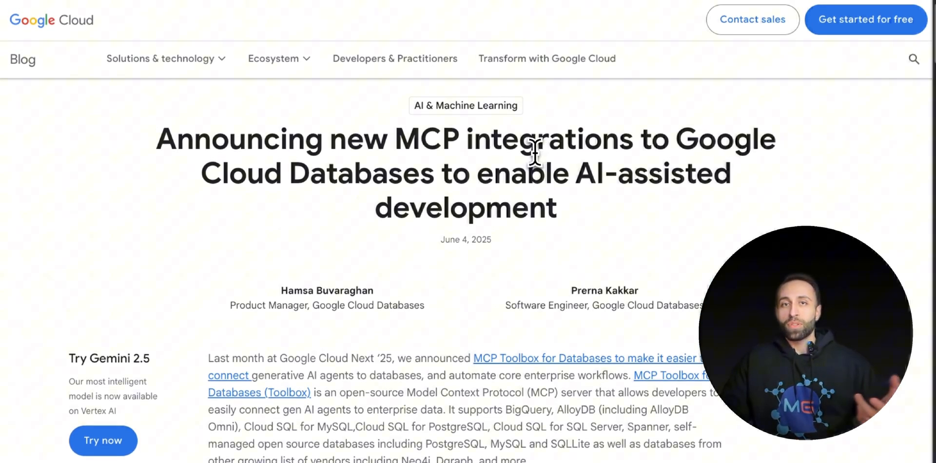
pyautogui.moveTo(492, 173)
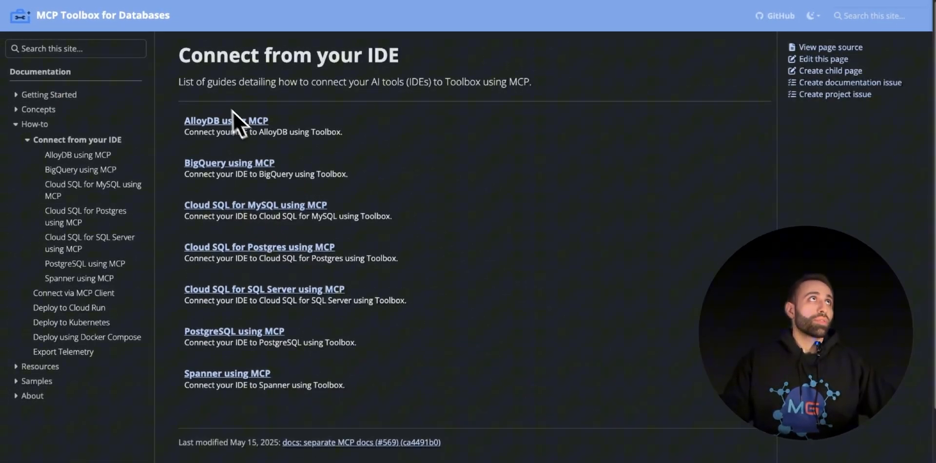
pyautogui.moveTo(320, 114)
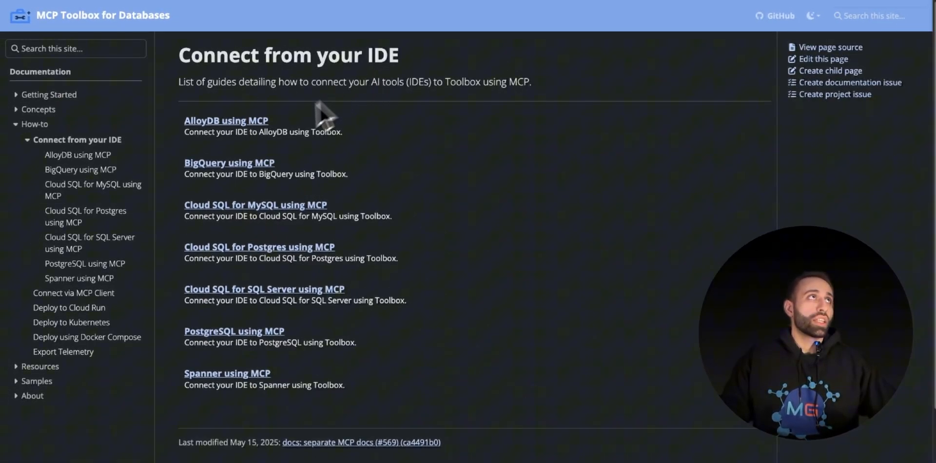
pyautogui.moveTo(246, 245)
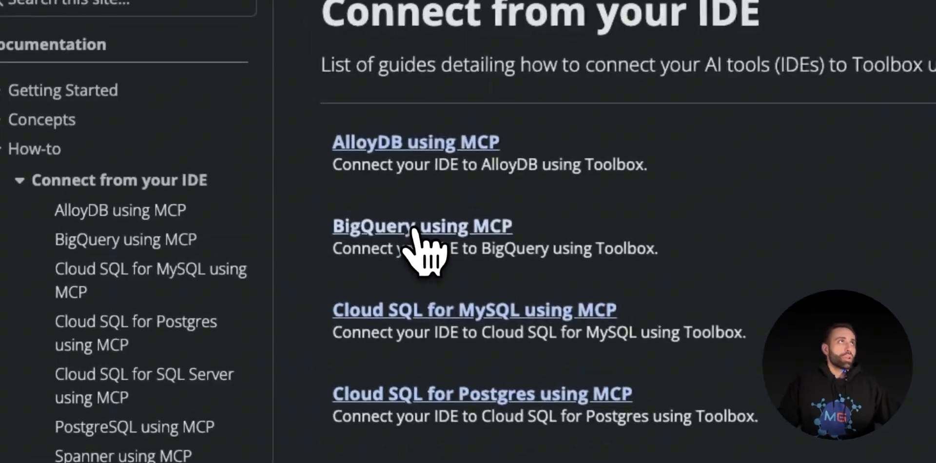
pyautogui.click(421, 226)
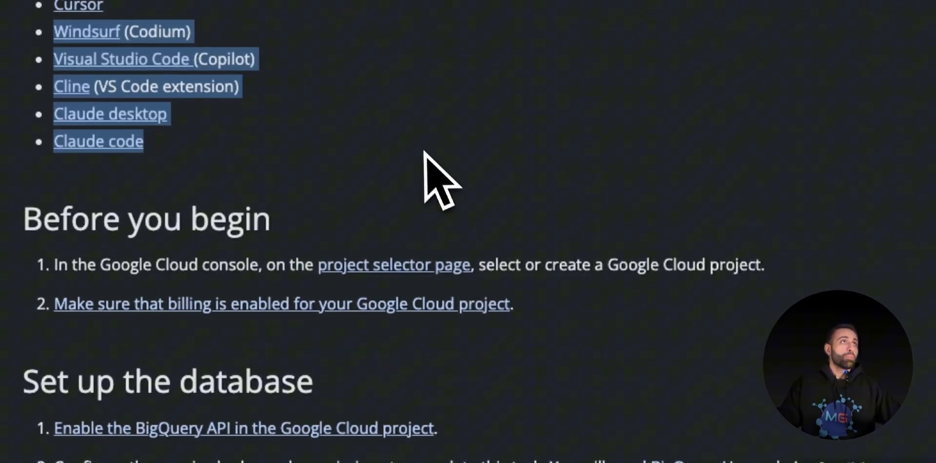
pyautogui.scroll(-3)
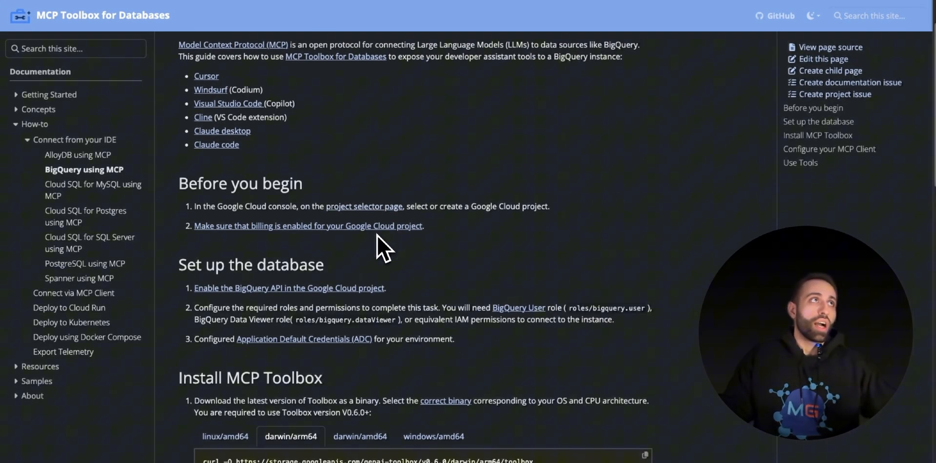
pyautogui.scroll(-3)
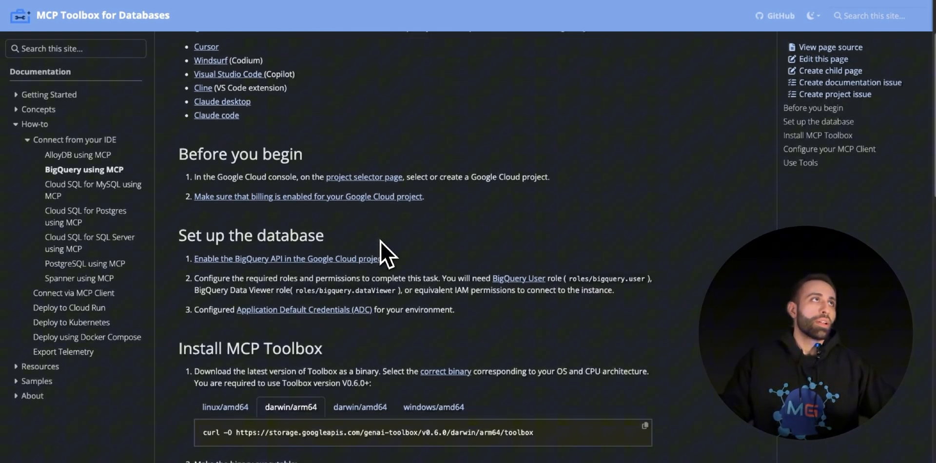
pyautogui.scroll(-3)
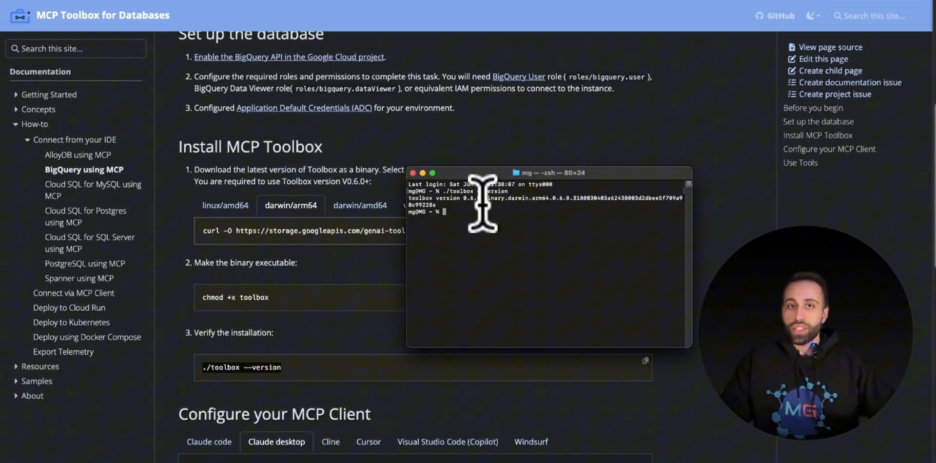
# - Scroll the guide down to the Configure your MCP Client > Claude desktop section
pyautogui.scroll(-3)
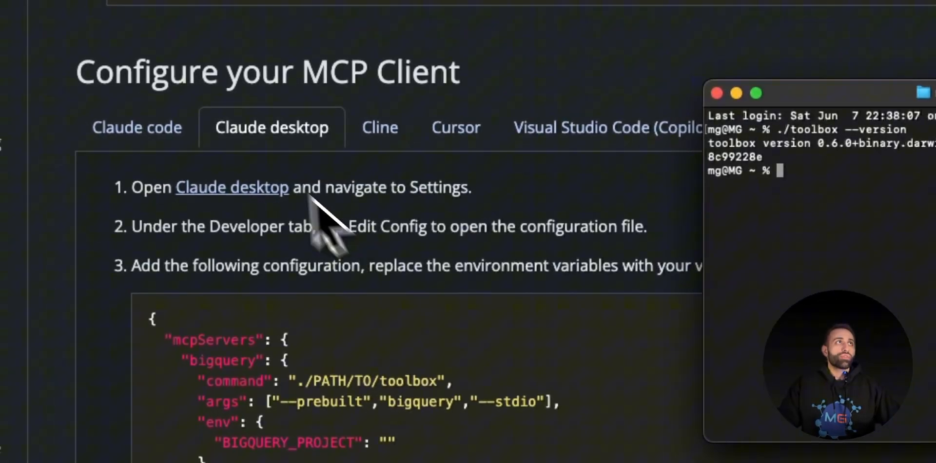
pyautogui.scroll(-3)
pyautogui.write('g')
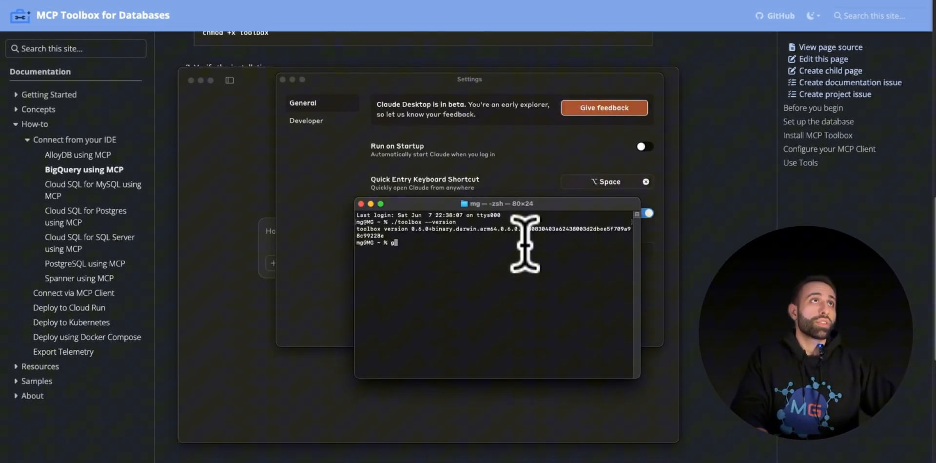
# - Type 'gcloud auth login' in Terminal and open Claude's MCP config from Developer settings
pyautogui.write('cloud')
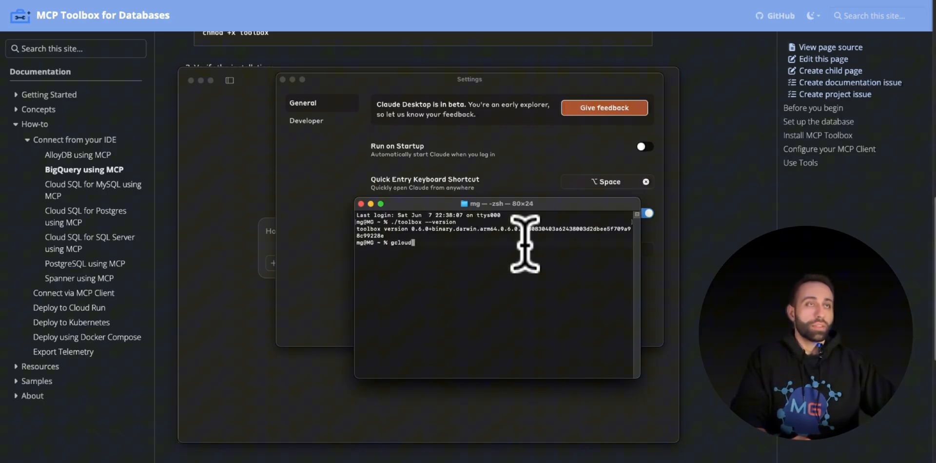
pyautogui.write('auth')
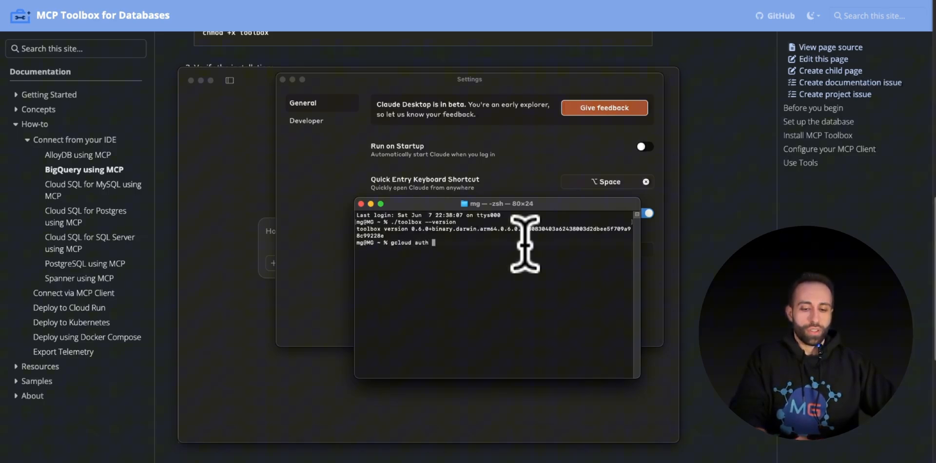
pyautogui.write('login')
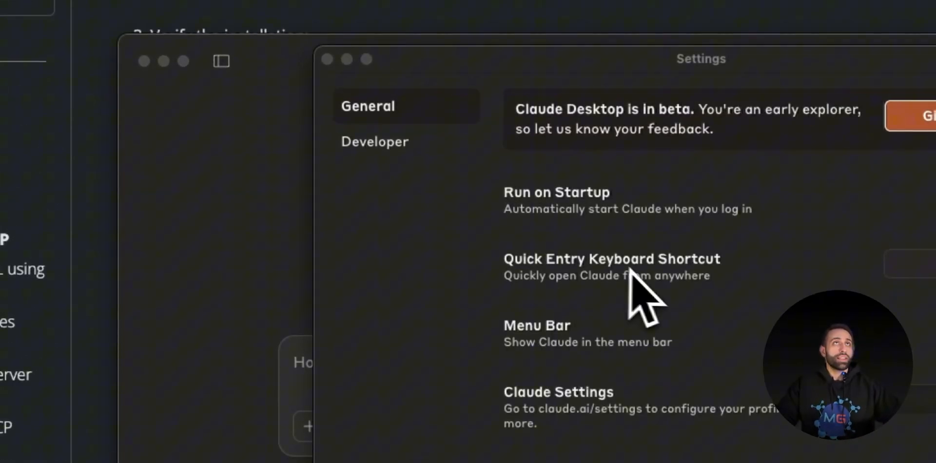
pyautogui.click(375, 141)
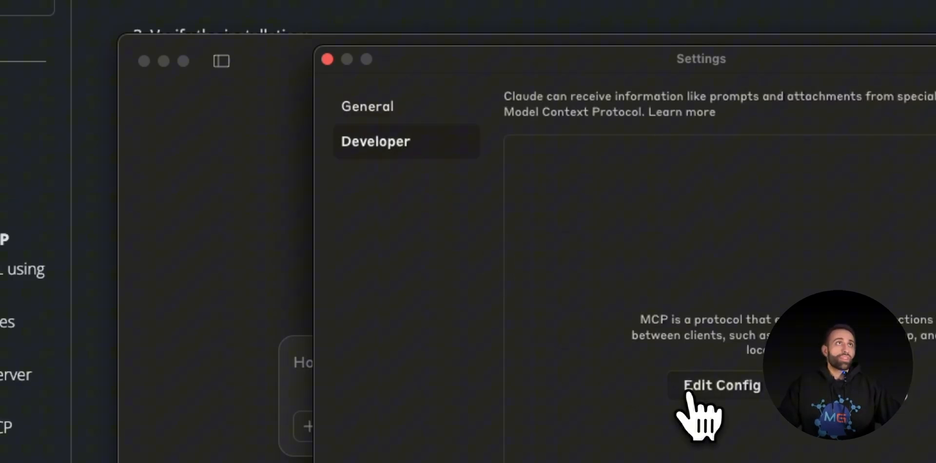
pyautogui.click(721, 386)
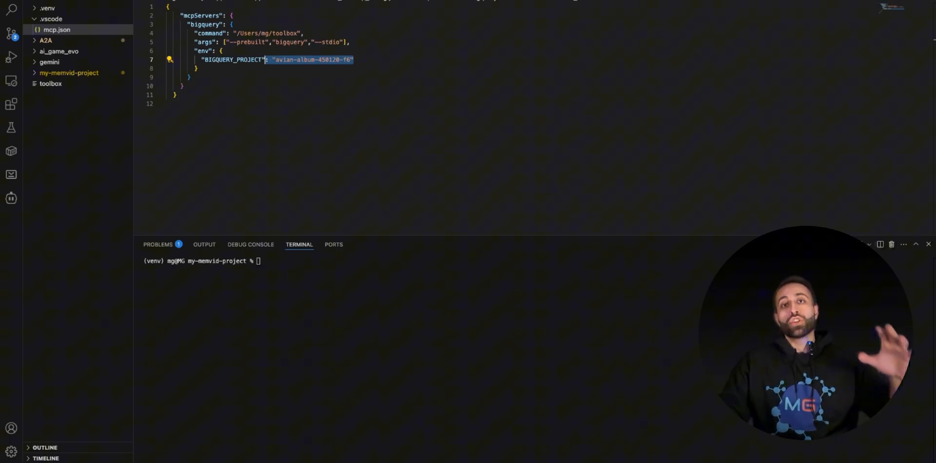
pyautogui.moveTo(366, 239)
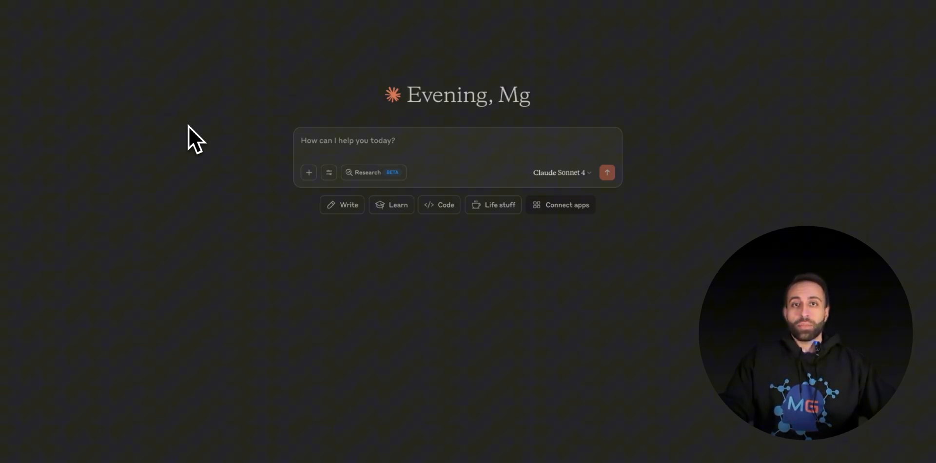
pyautogui.click(328, 172)
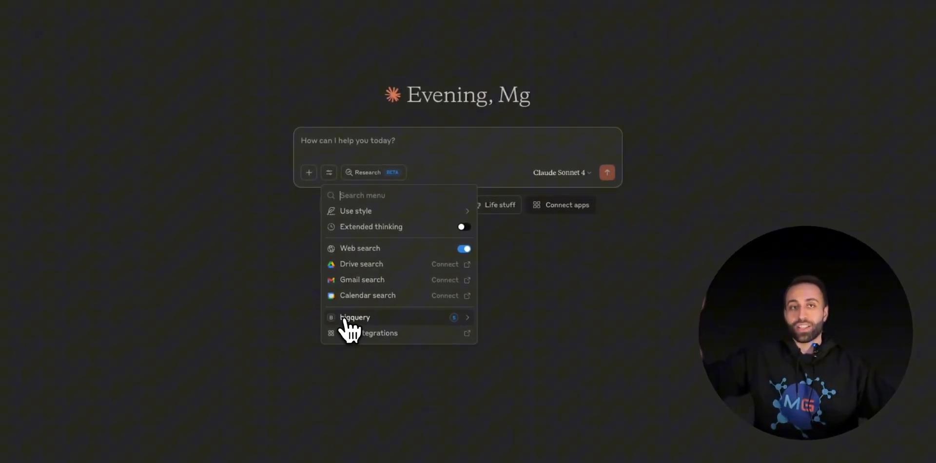
pyautogui.click(355, 317)
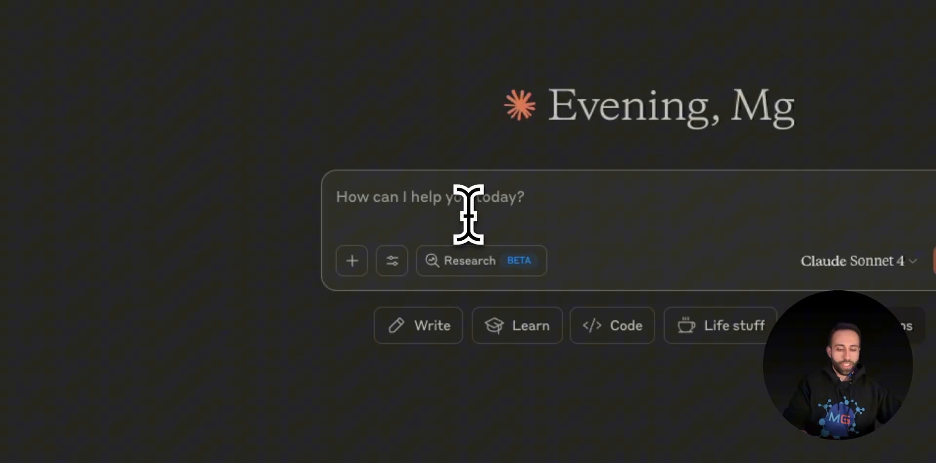
# - Ask Claude for a list of the tables in BigQuery
pyautogui.write('give me ls')
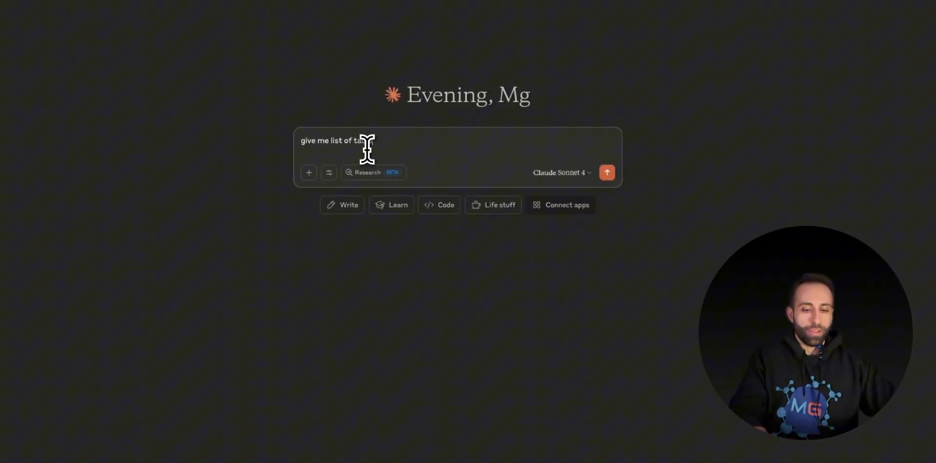
pyautogui.write('that Ihave in my')
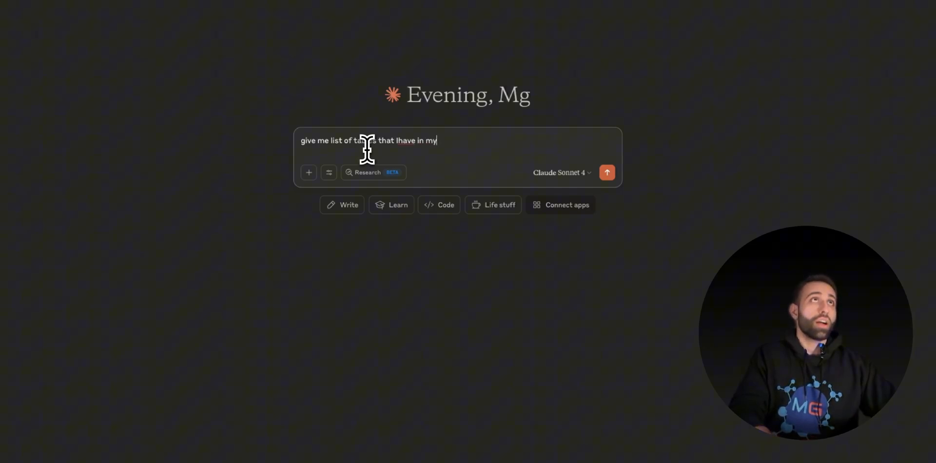
pyautogui.write('biq')
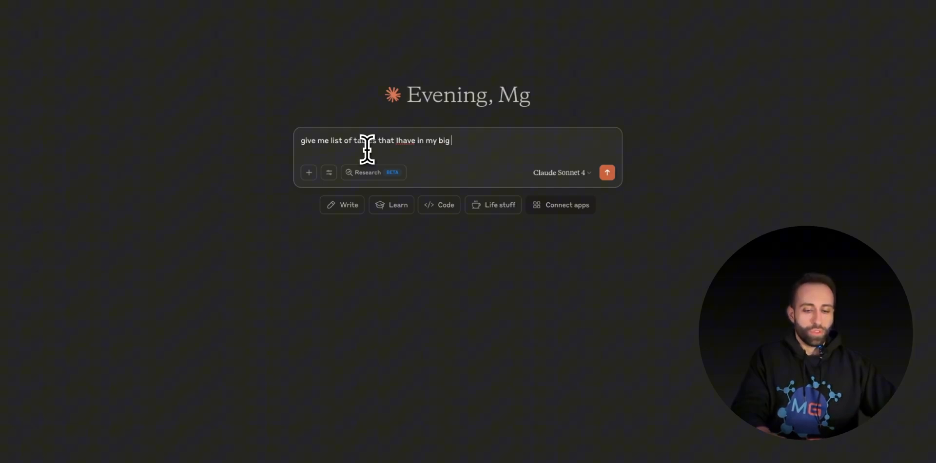
pyautogui.click(607, 172)
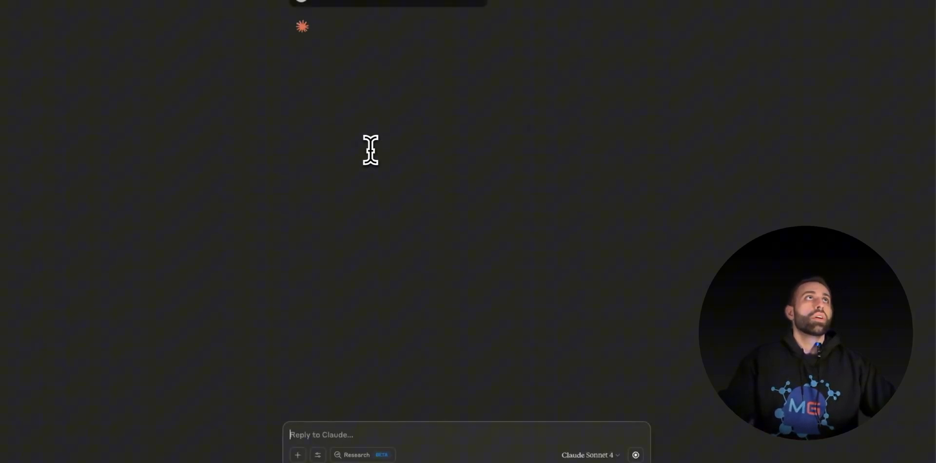
pyautogui.moveTo(616, 368)
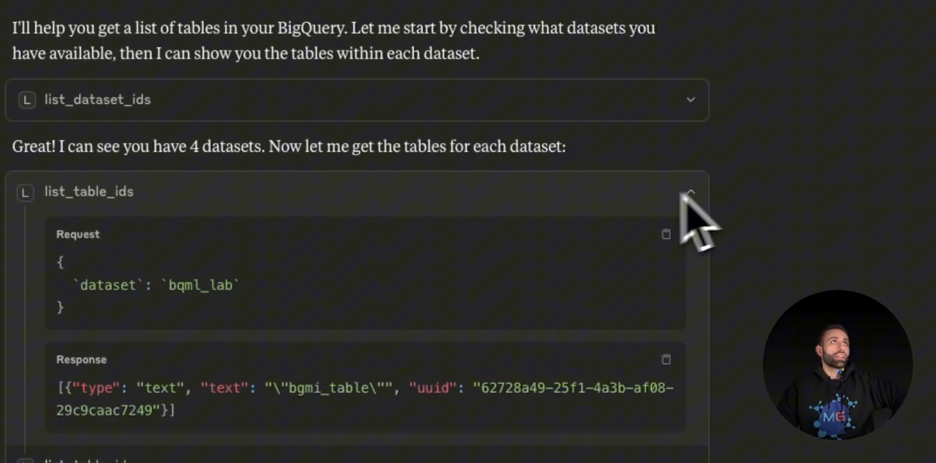
# - Scroll through Claude's per-dataset table list, including forecasting_sticker_sales test and train
pyautogui.scroll(-3)
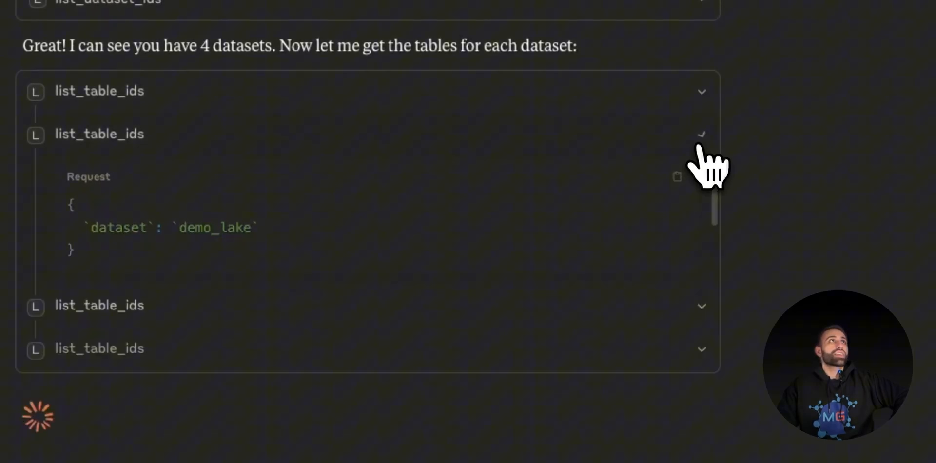
pyautogui.scroll(-3)
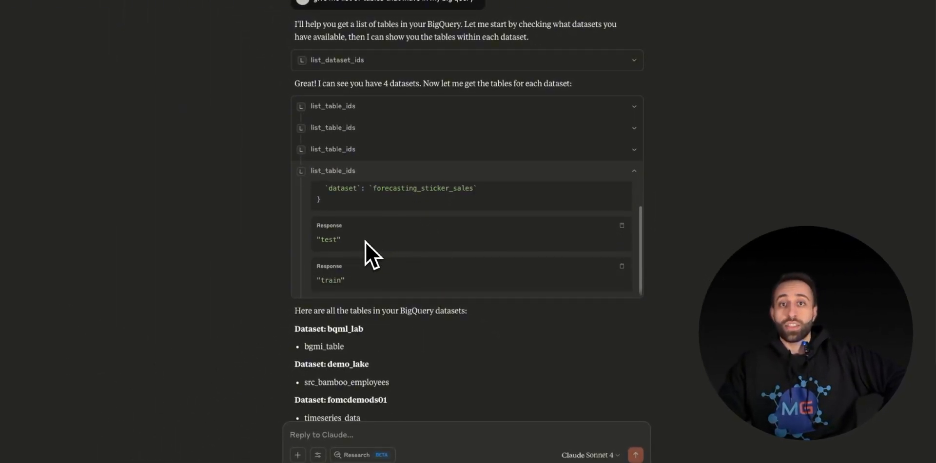
pyautogui.moveTo(323, 250)
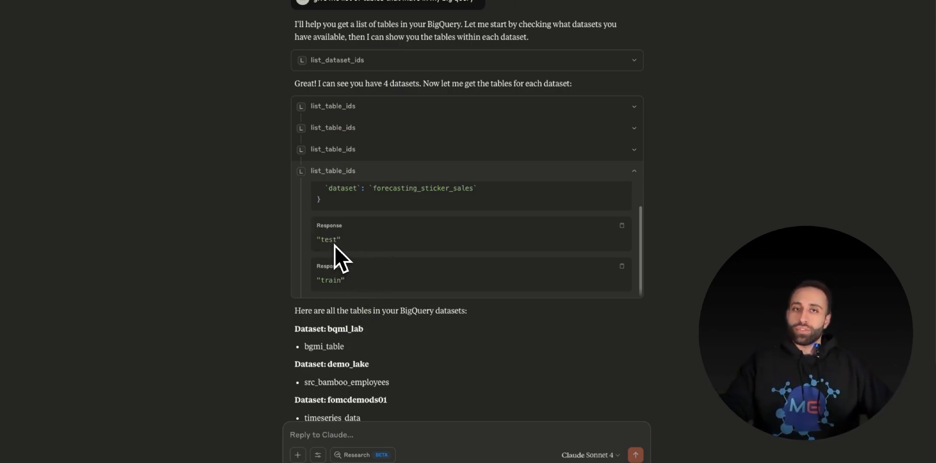
pyautogui.scroll(-3)
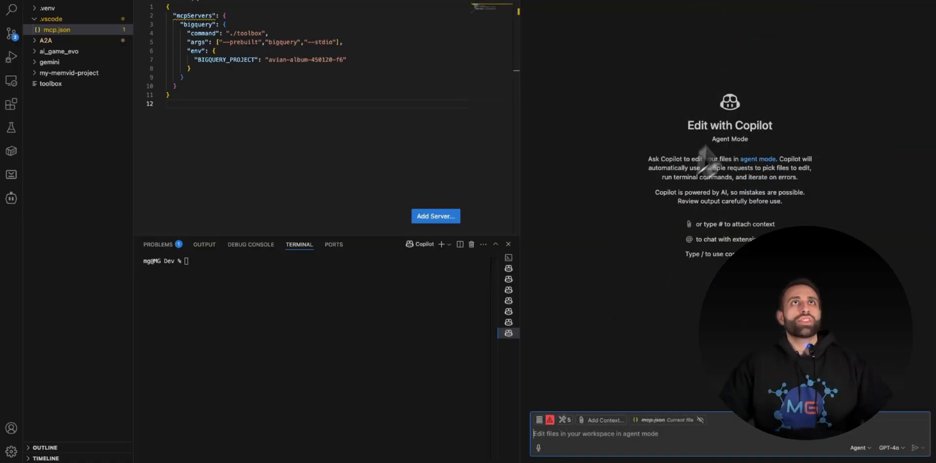
pyautogui.moveTo(707, 142)
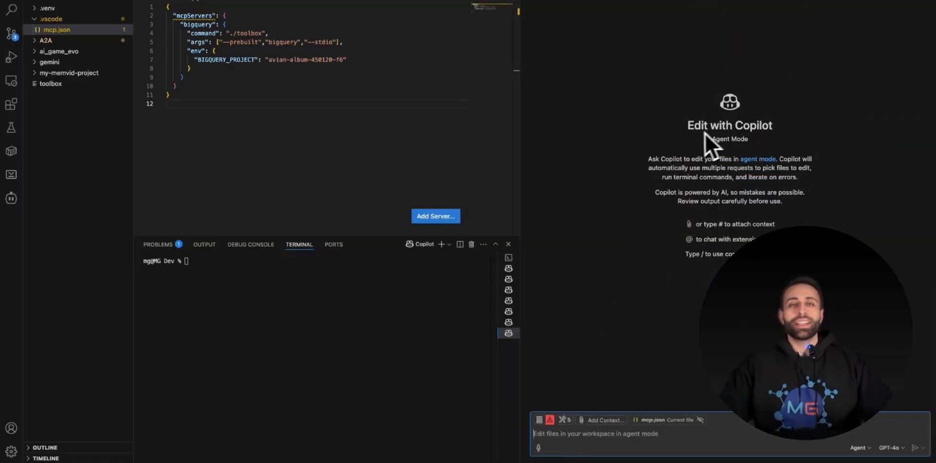
pyautogui.moveTo(626, 362)
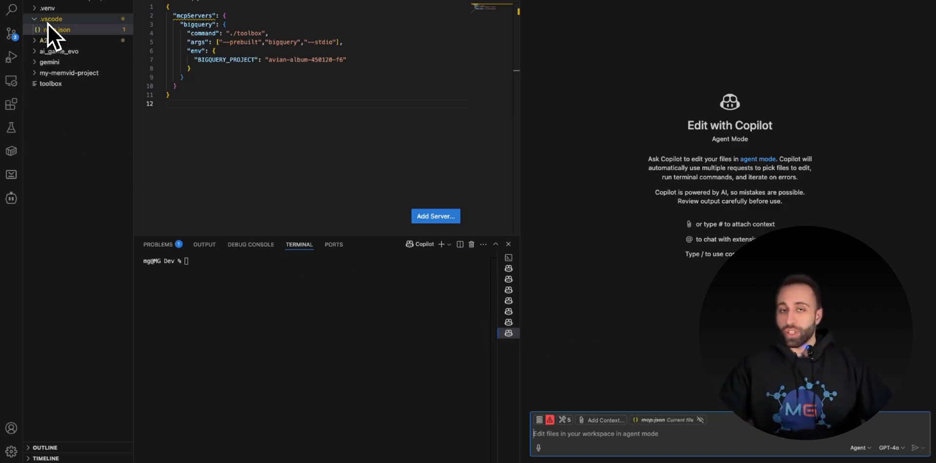
pyautogui.moveTo(51, 19)
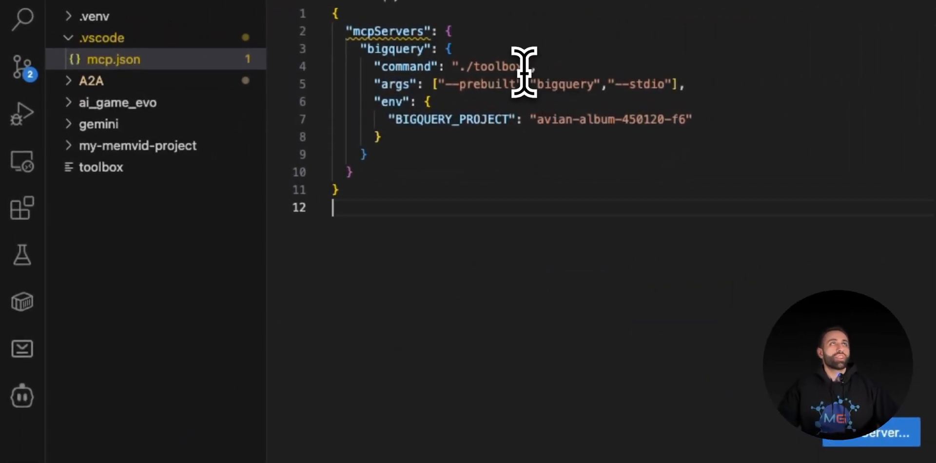
pyautogui.doubleClick(503, 67)
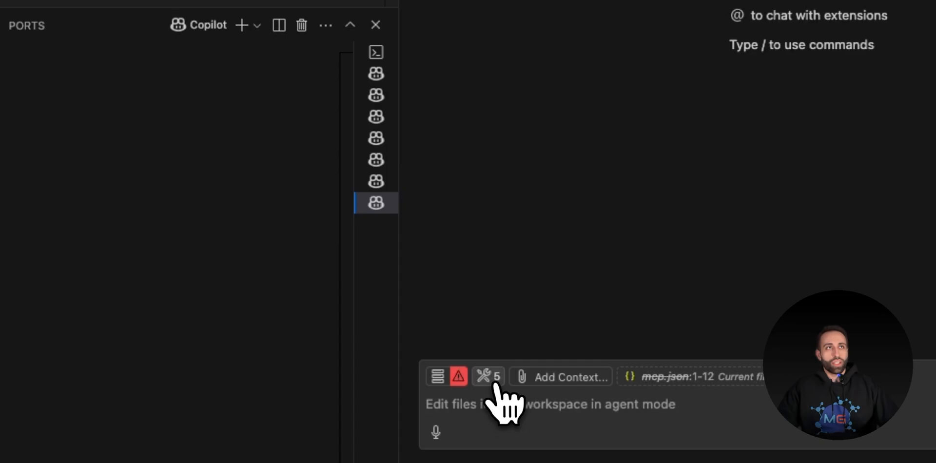
# - Check Copilot's available MCP tools and begin typing a table-list request
pyautogui.click(488, 377)
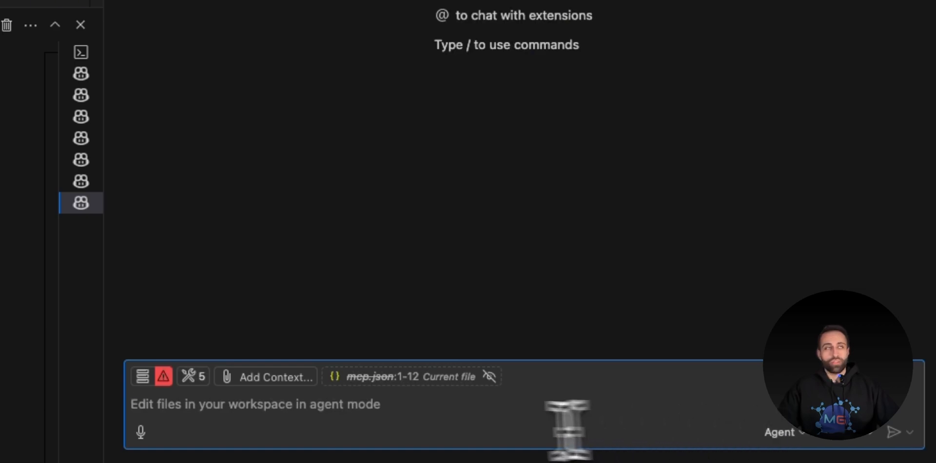
pyautogui.write('give me list of t')
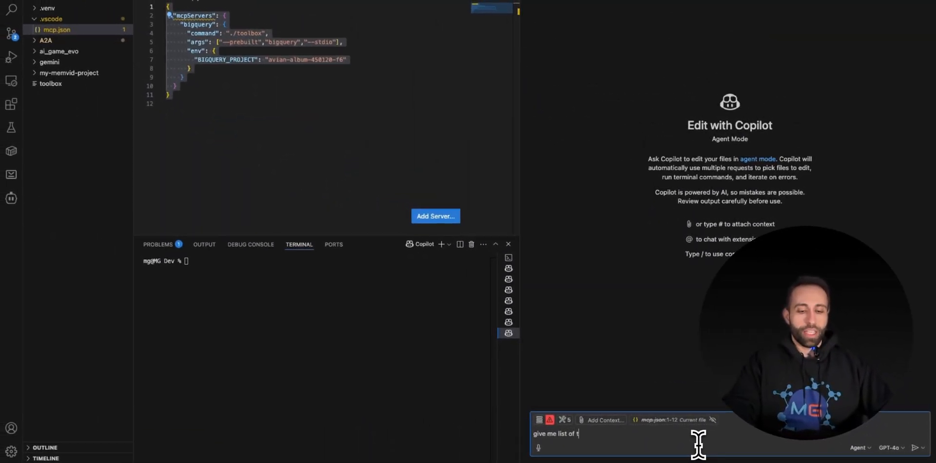
# - Send 'give me list of tables' to Copilot, then start typing the forecasting request
pyautogui.press('Enter')
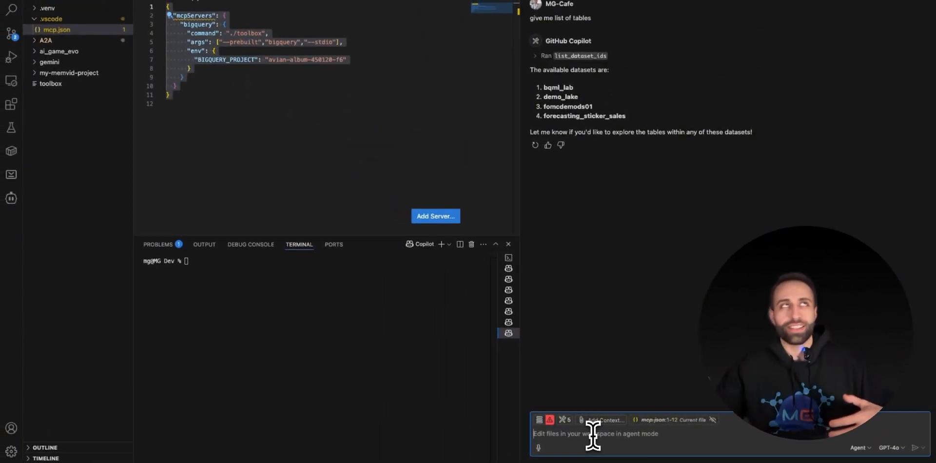
pyautogui.write('cr')
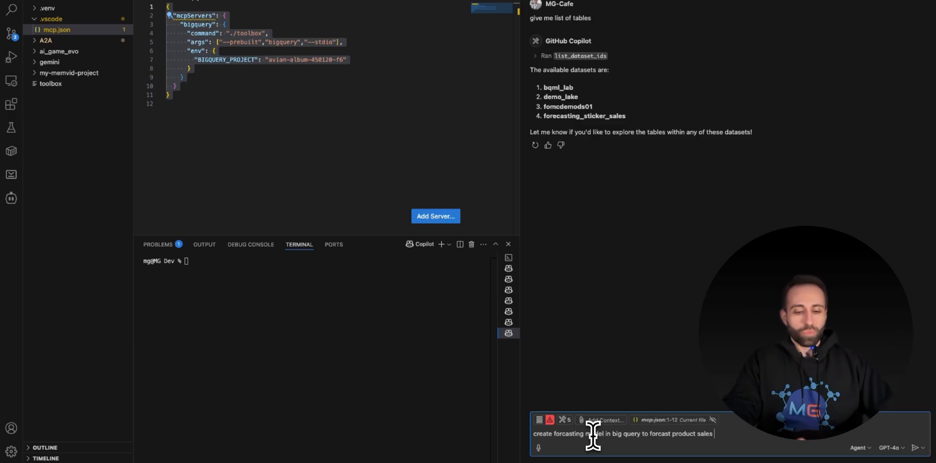
# - Request a product-sales forecasting model built from the forecasting_sticker_sales train table
pyautogui.write('using traing table u')
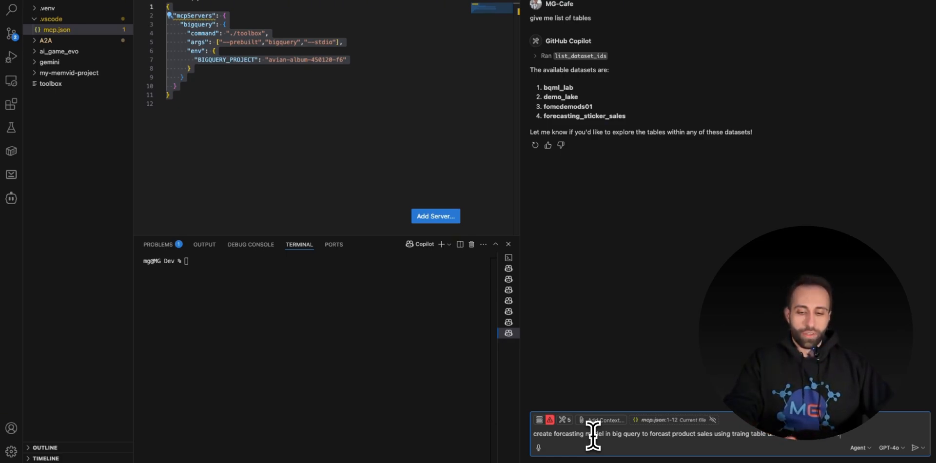
pyautogui.press('Enter')
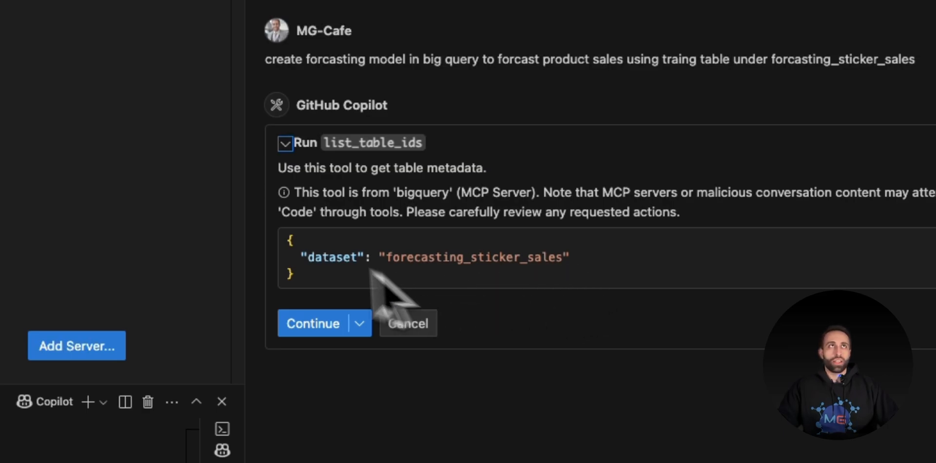
# - Allow Copilot's table listing and schema lookup, then reveal its proposed ARIMA_PLUS SQL
pyautogui.click(313, 323)
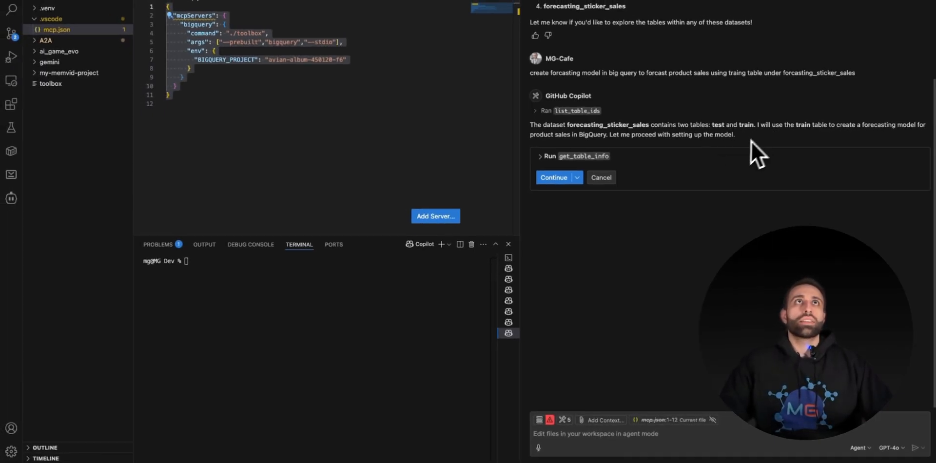
pyautogui.moveTo(586, 326)
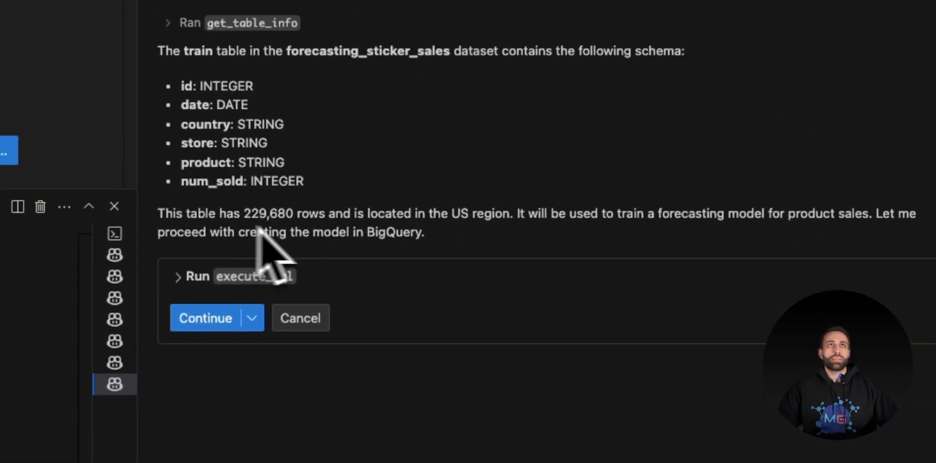
pyautogui.moveTo(655, 263)
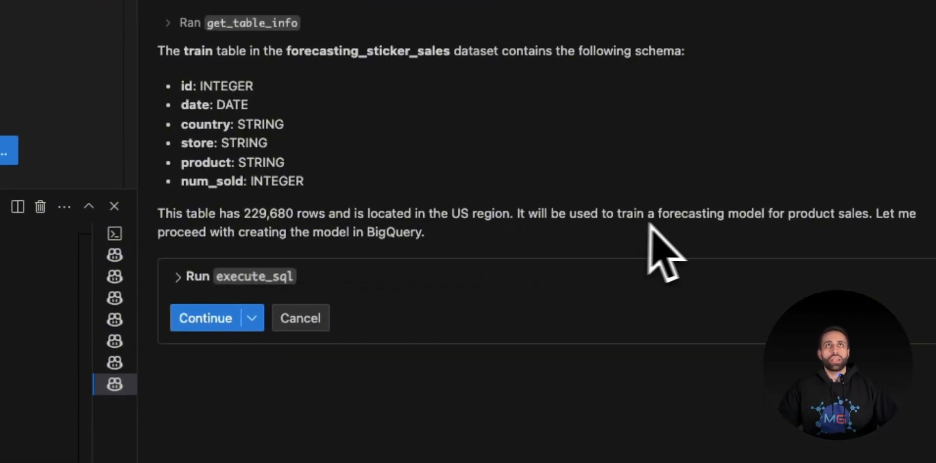
pyautogui.click(178, 276)
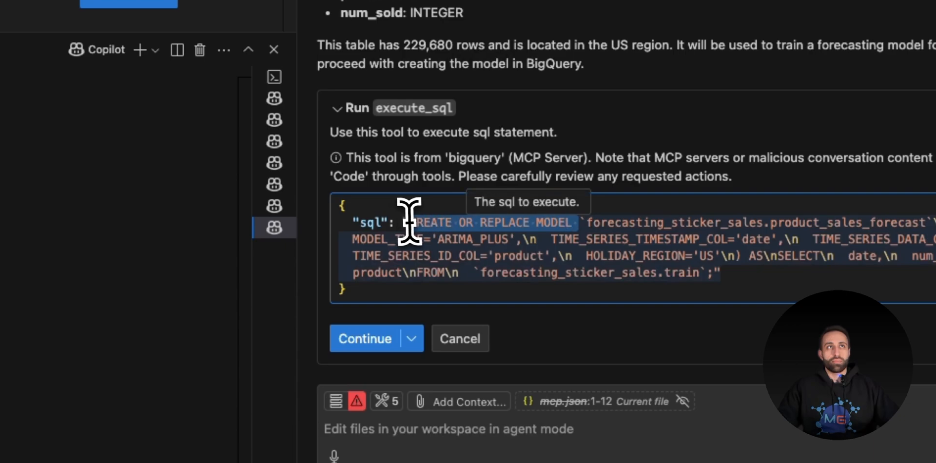
# - Approve the CREATE OR REPLACE MODEL statement for product_sales_forecast
pyautogui.click(365, 339)
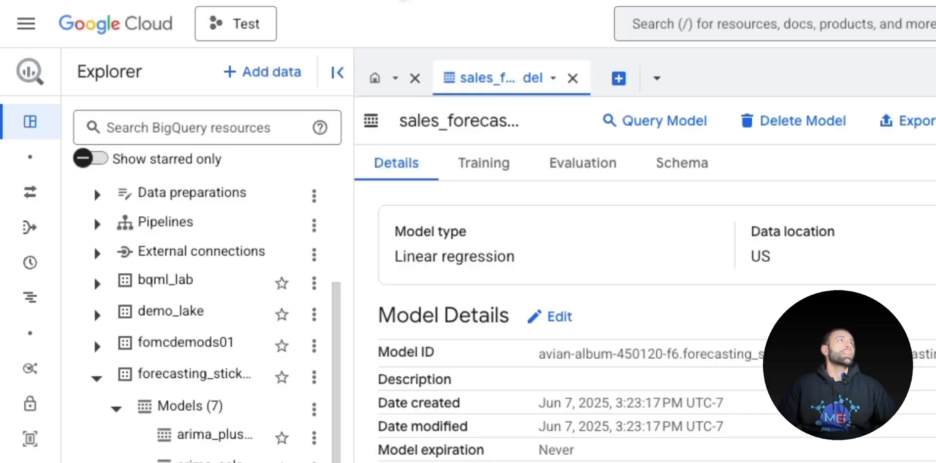
# - Expand forecasting_sticker_sales Models in BigQuery Explorer and start querying the model
pyautogui.scroll(-3)
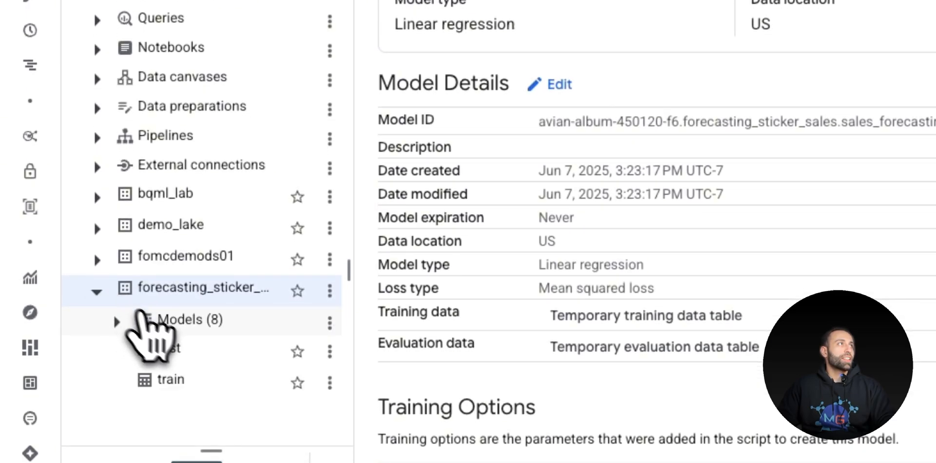
pyautogui.moveTo(171, 380)
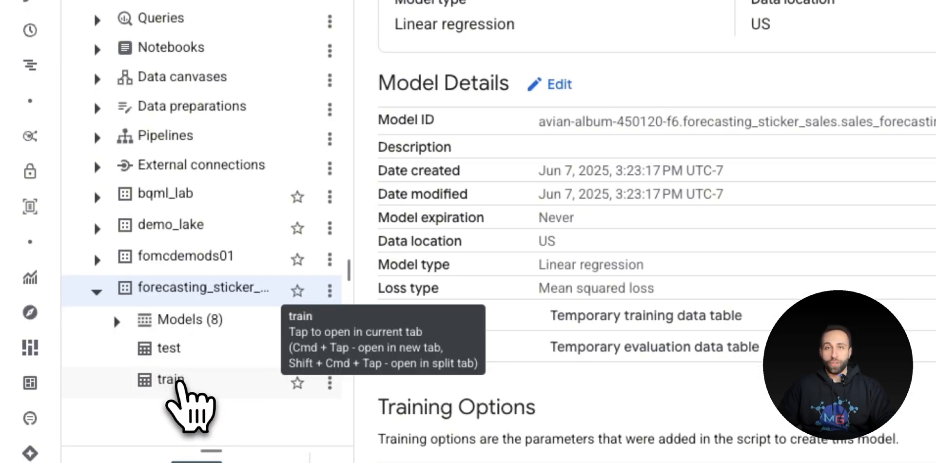
pyautogui.click(117, 321)
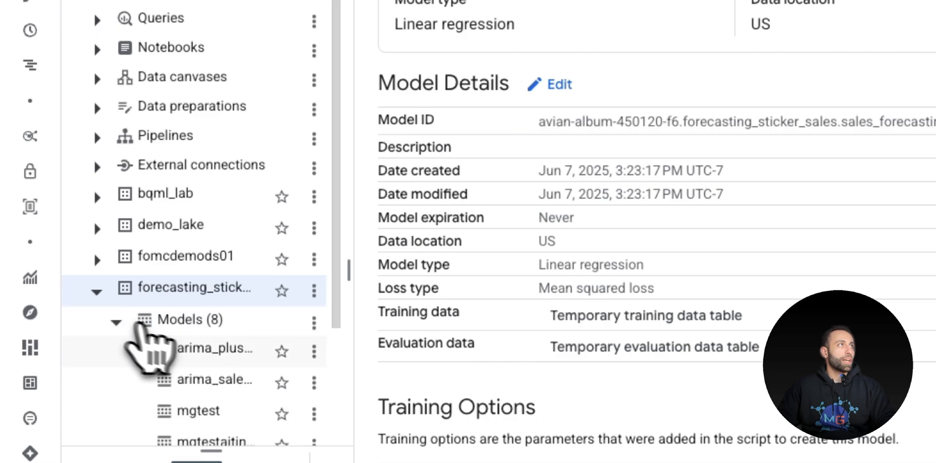
pyautogui.scroll(-3)
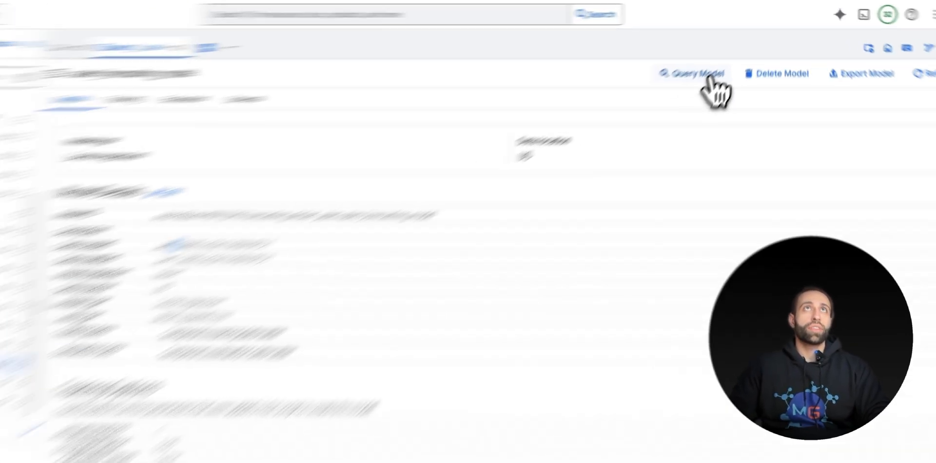
pyautogui.click(689, 74)
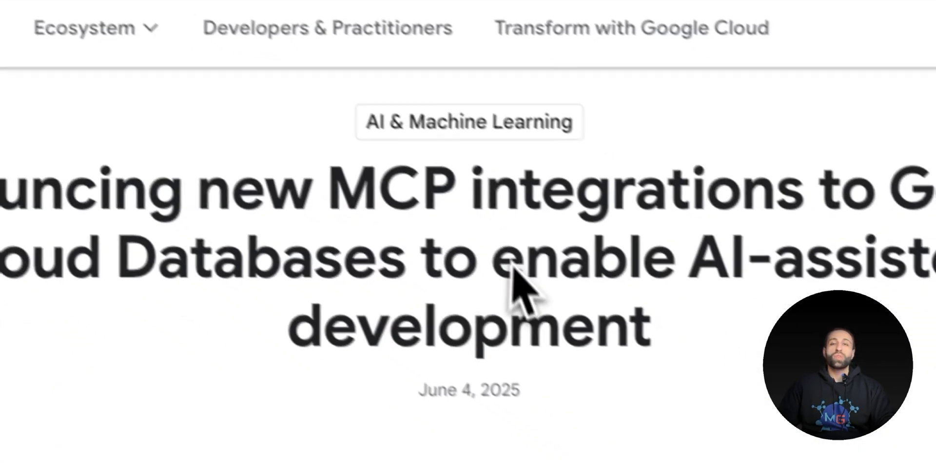
# - Scroll the Google Cloud Blog MCP integrations announcement post down to show its author names
pyautogui.scroll(-3)
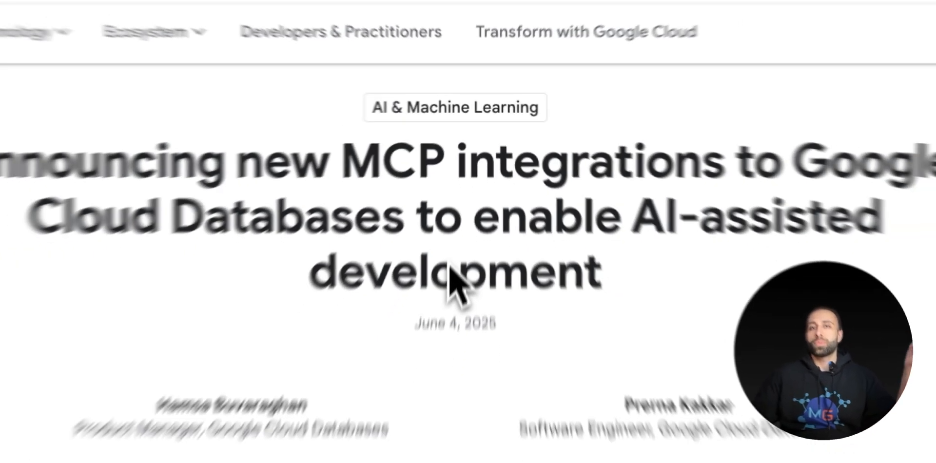